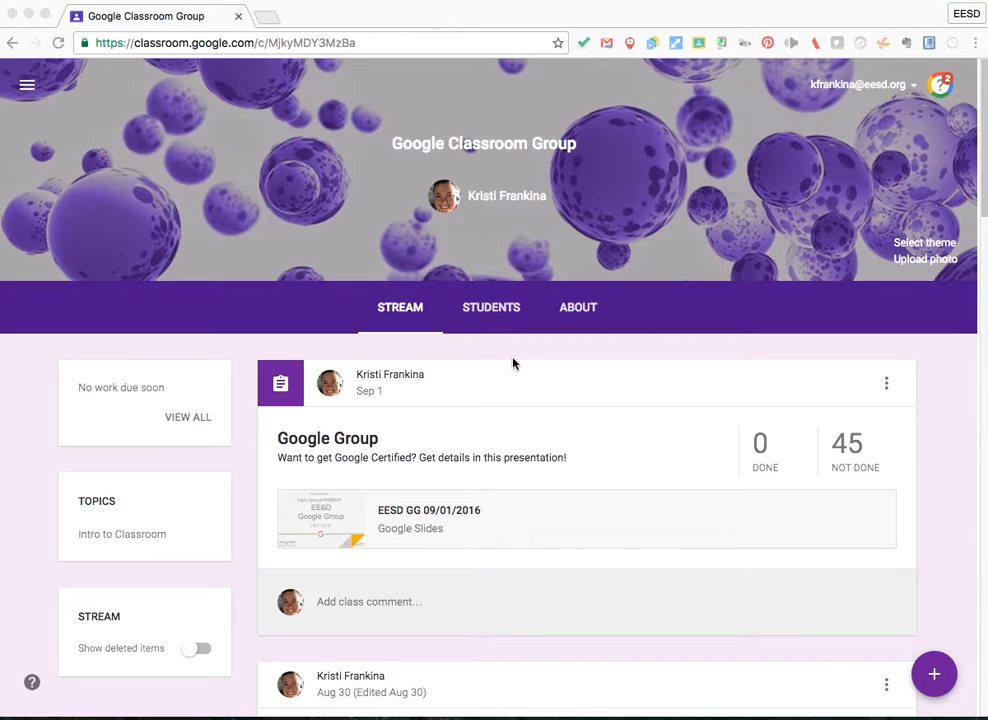
mouse_move(772, 555)
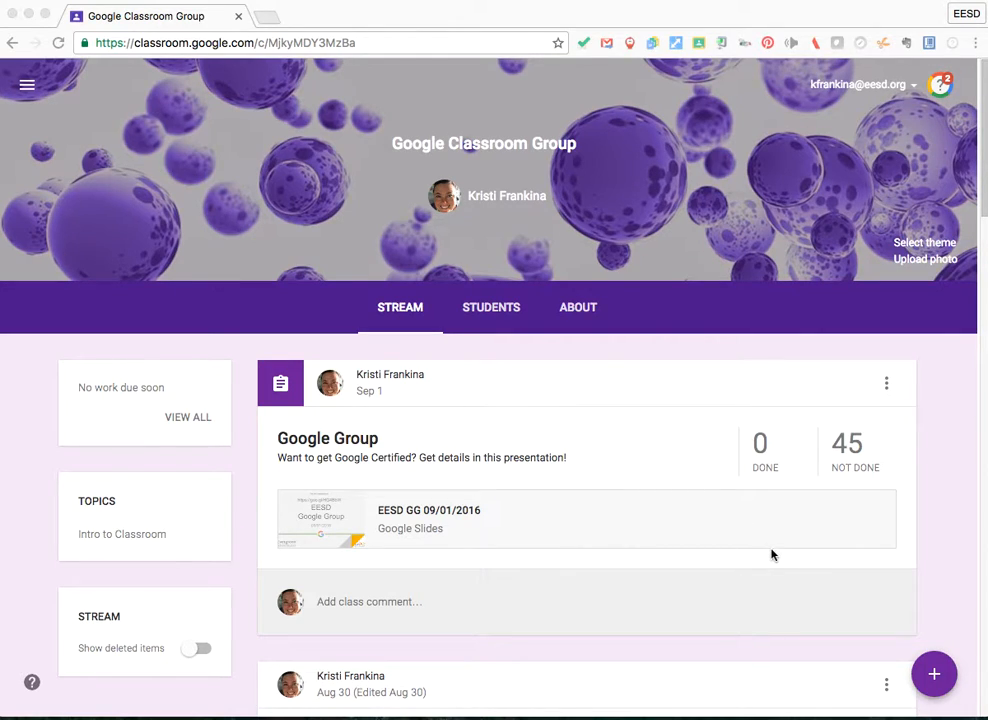
mouse_move(934, 673)
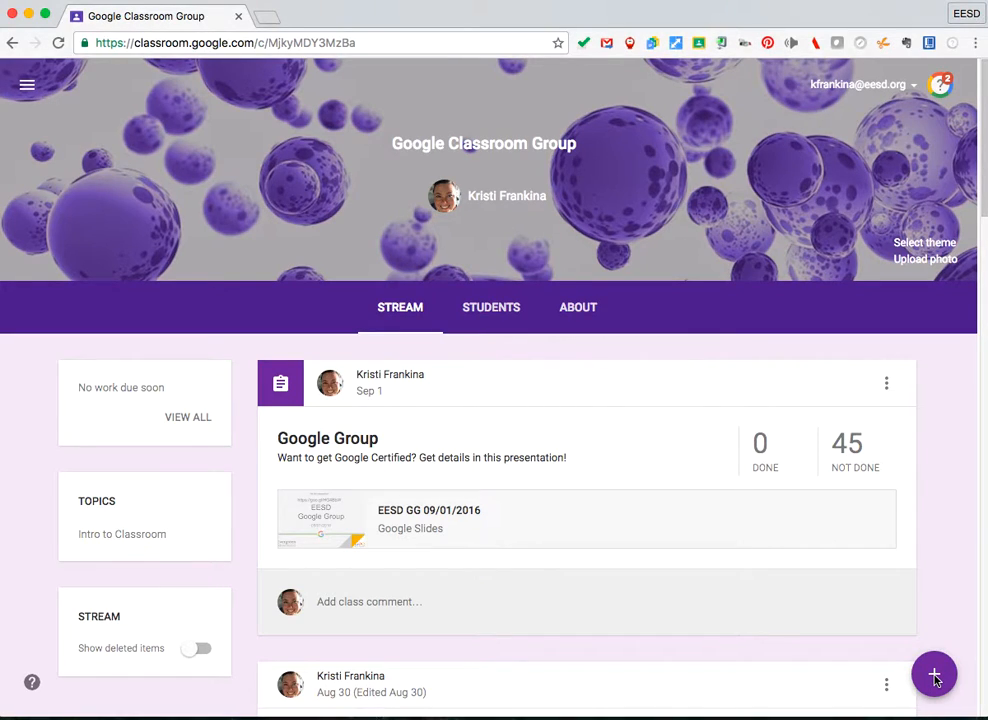
- Show the new-post options in the Google Classroom Group class stream
left_click(934, 674)
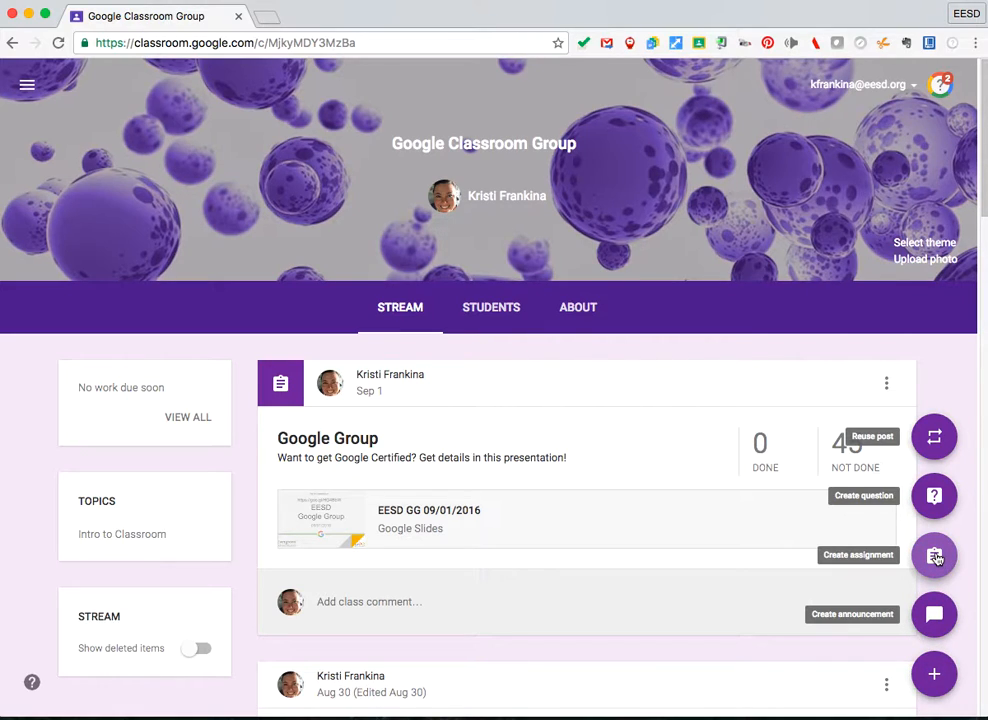
- Create an assignment posting to 3 classes, adding both 2016-2017 Evergreen induction classes
left_click(933, 555)
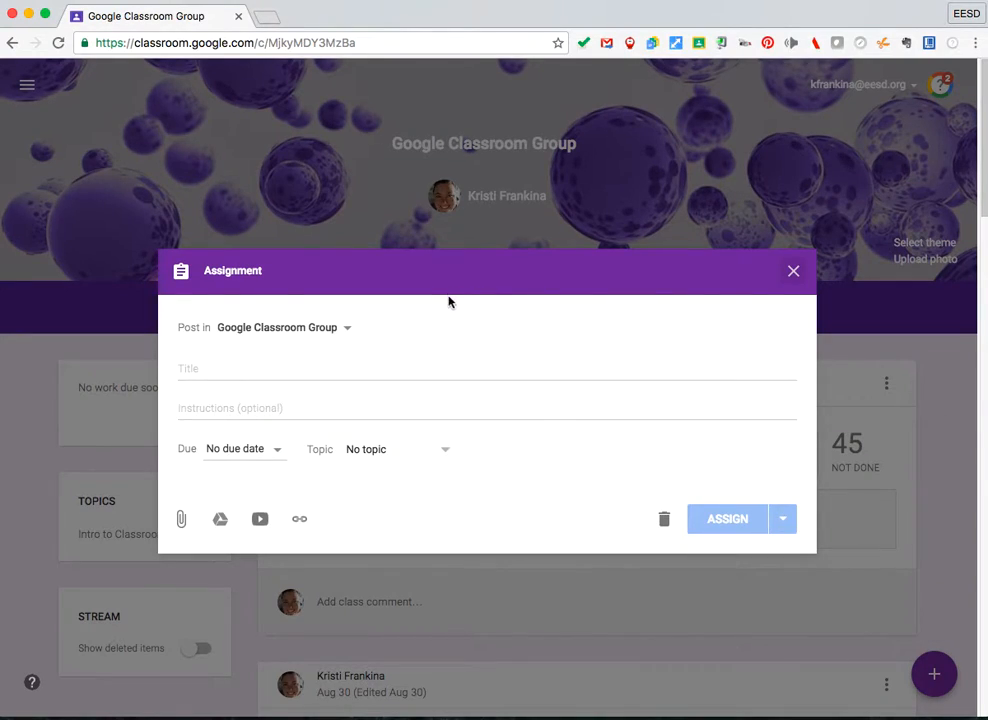
left_click(283, 327)
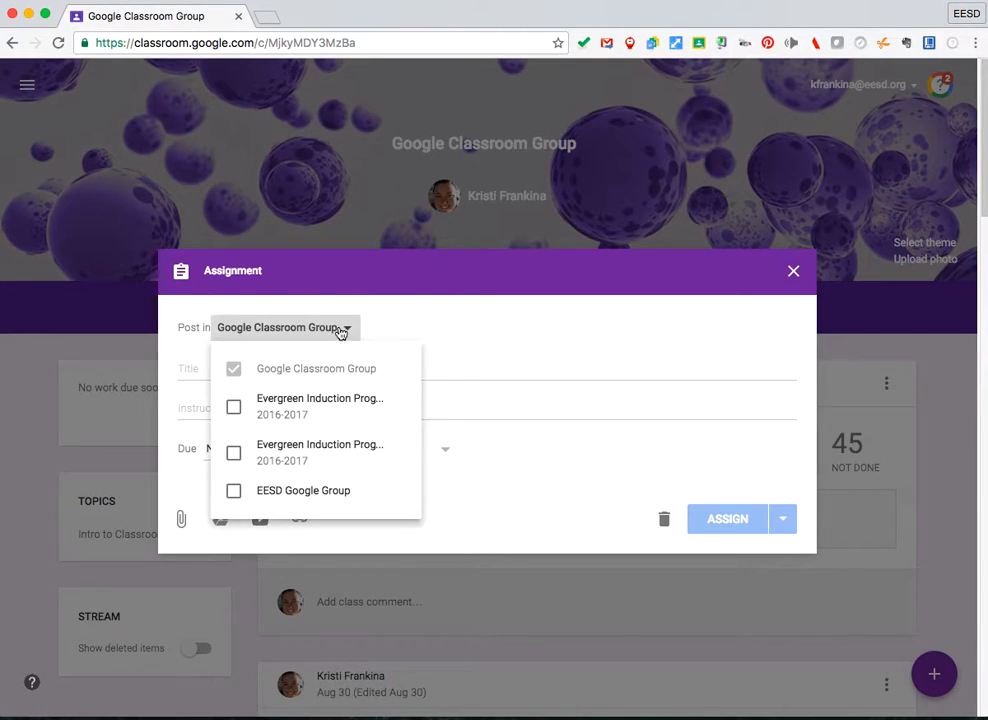
mouse_move(238, 406)
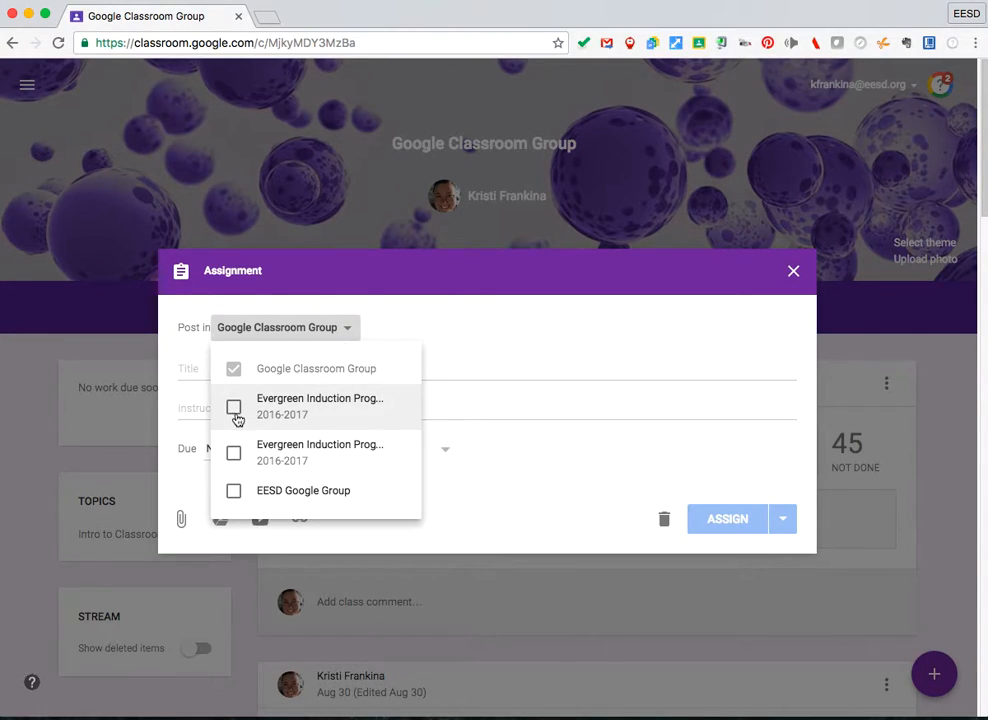
left_click(233, 452)
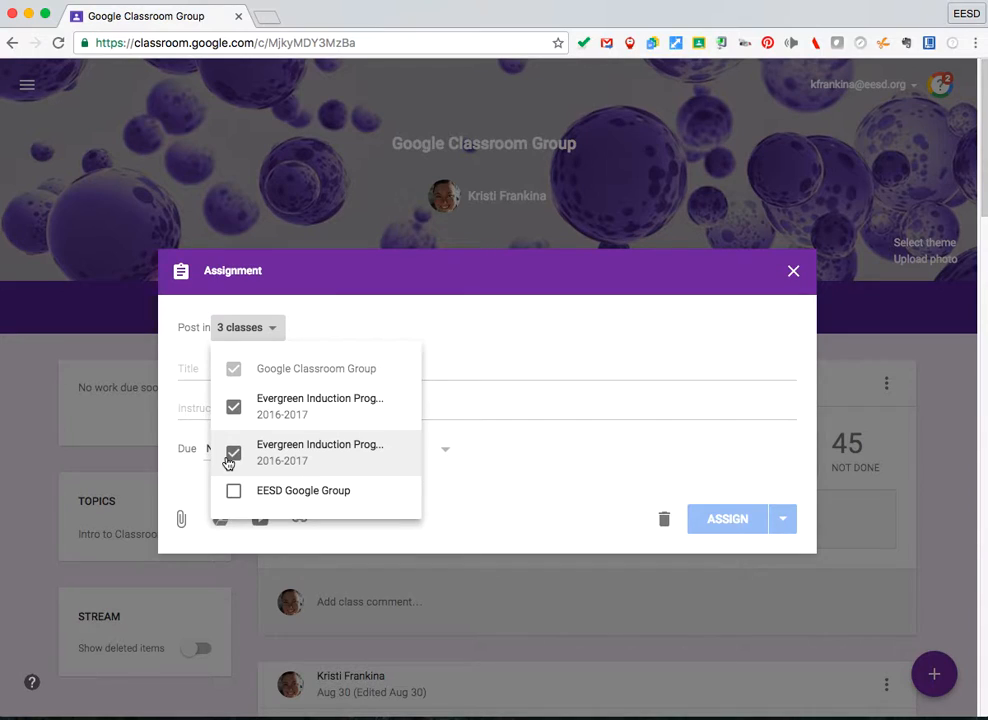
left_click(240, 327)
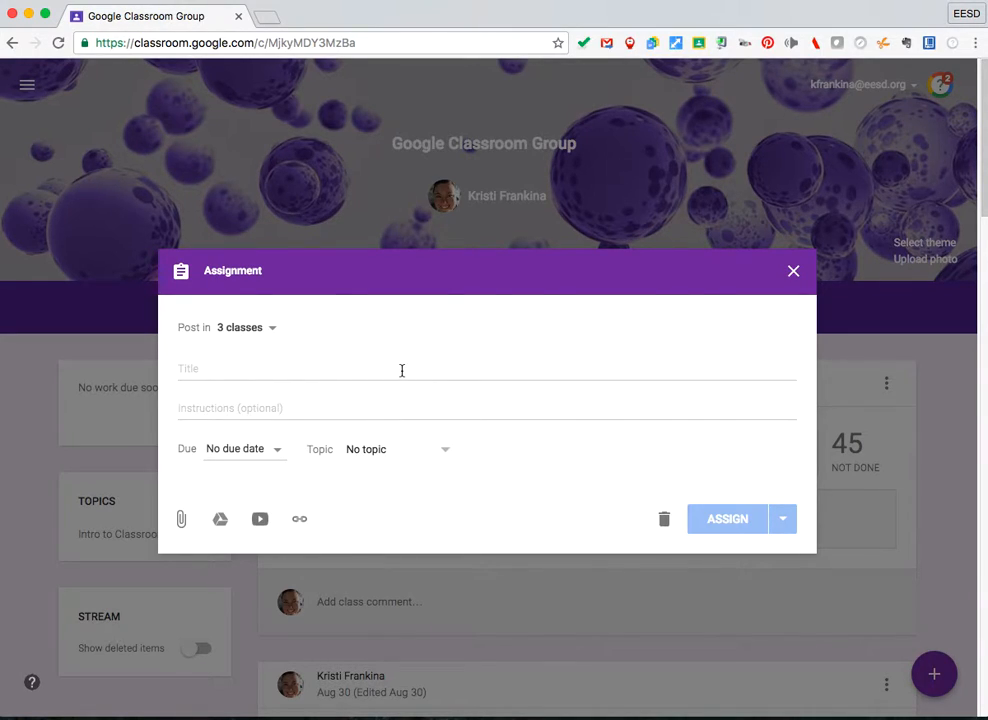
left_click(400, 370)
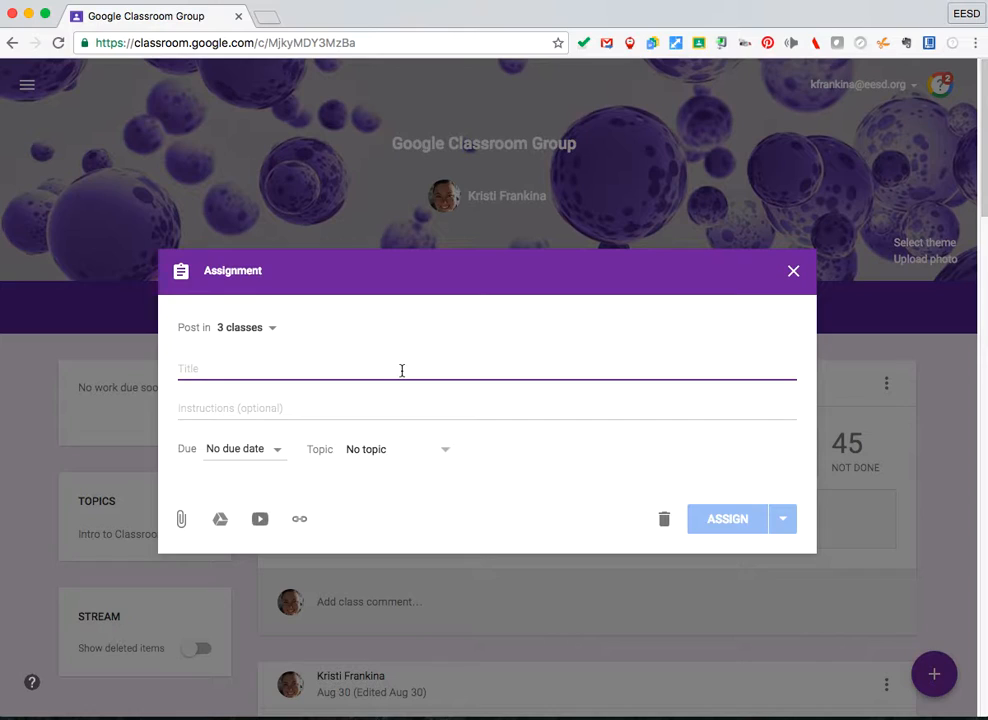
- Title the assignment 'First Google Classroom Assignments'
type("First")
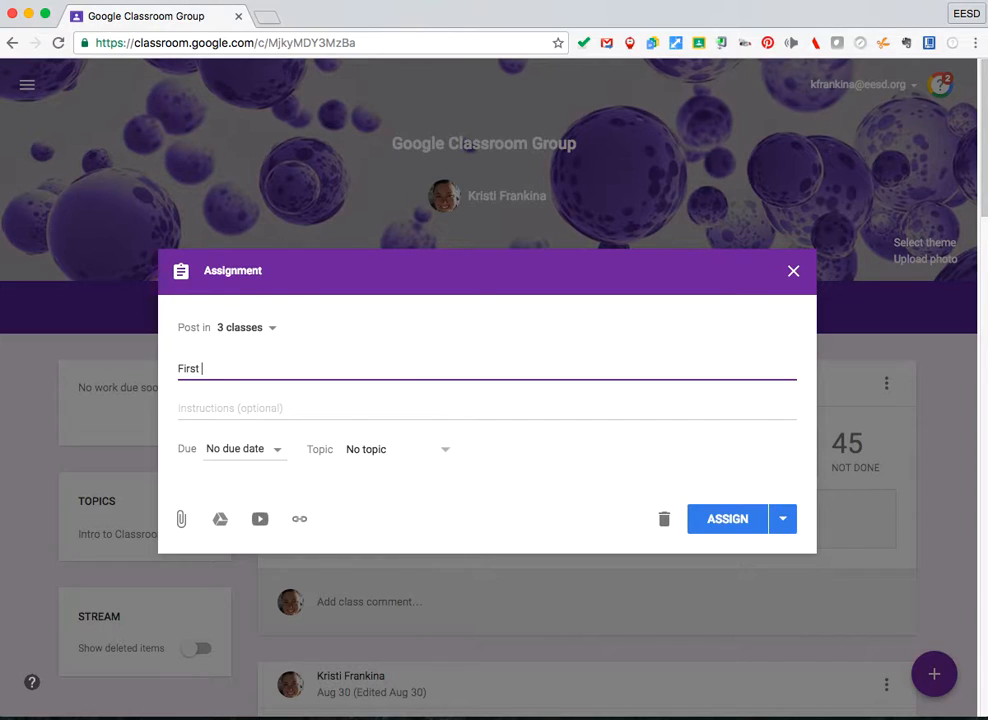
type("Google Clas")
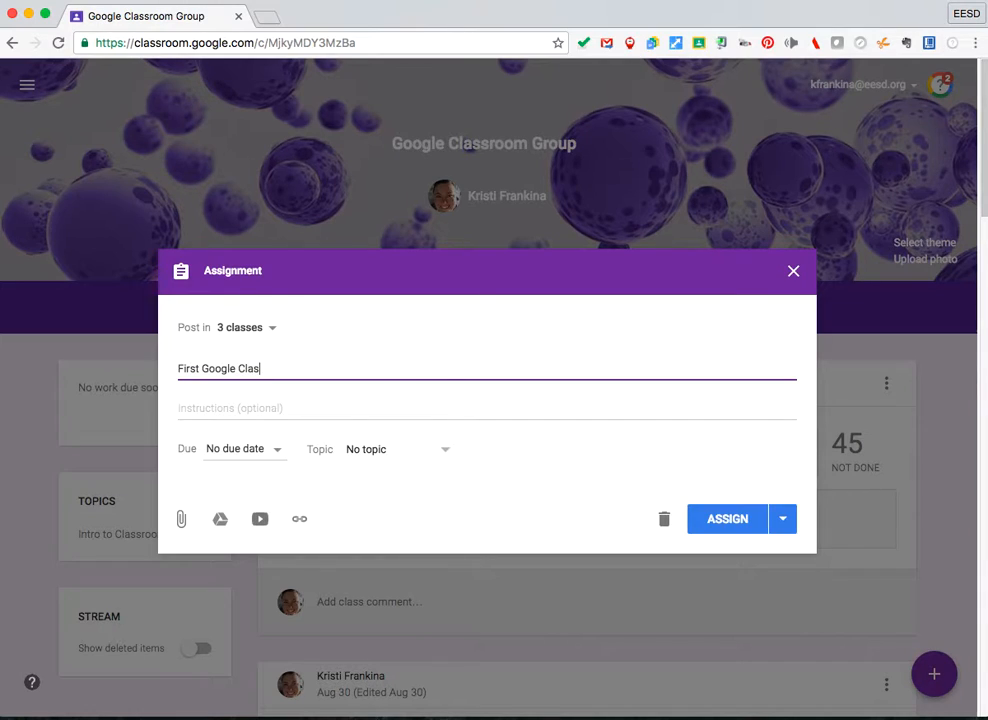
type("sroom Assign")
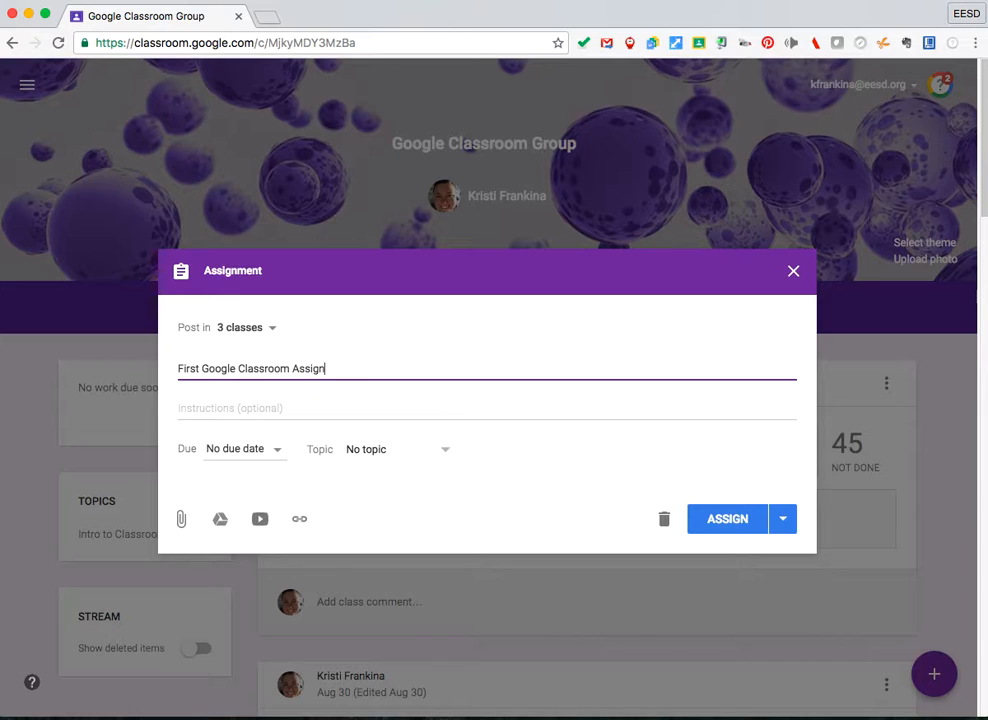
type("ments")
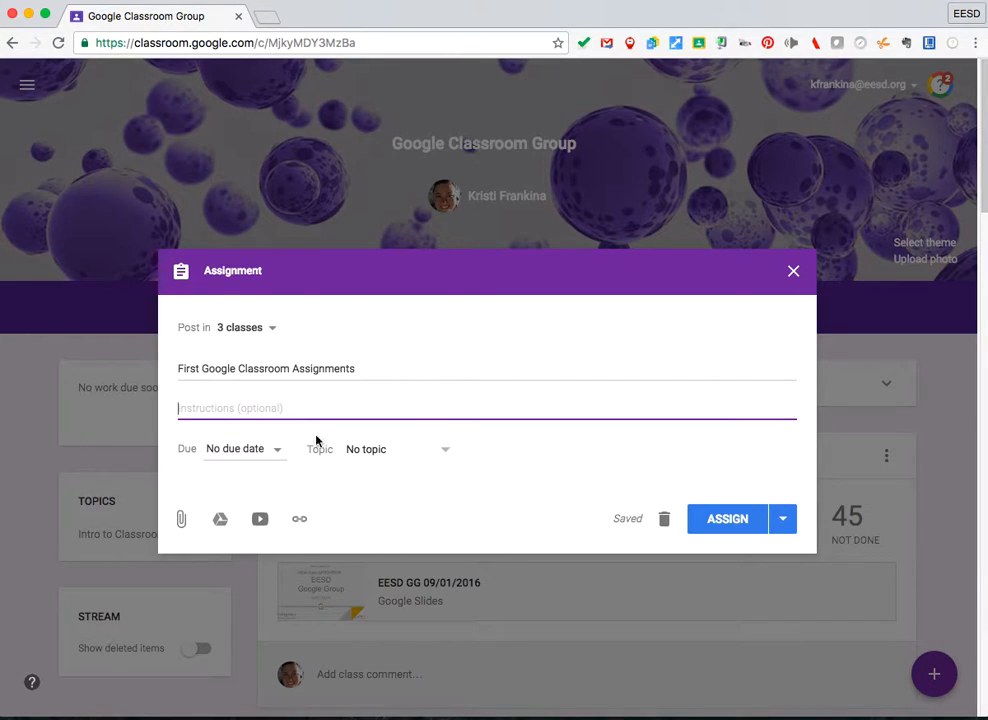
left_click(245, 448)
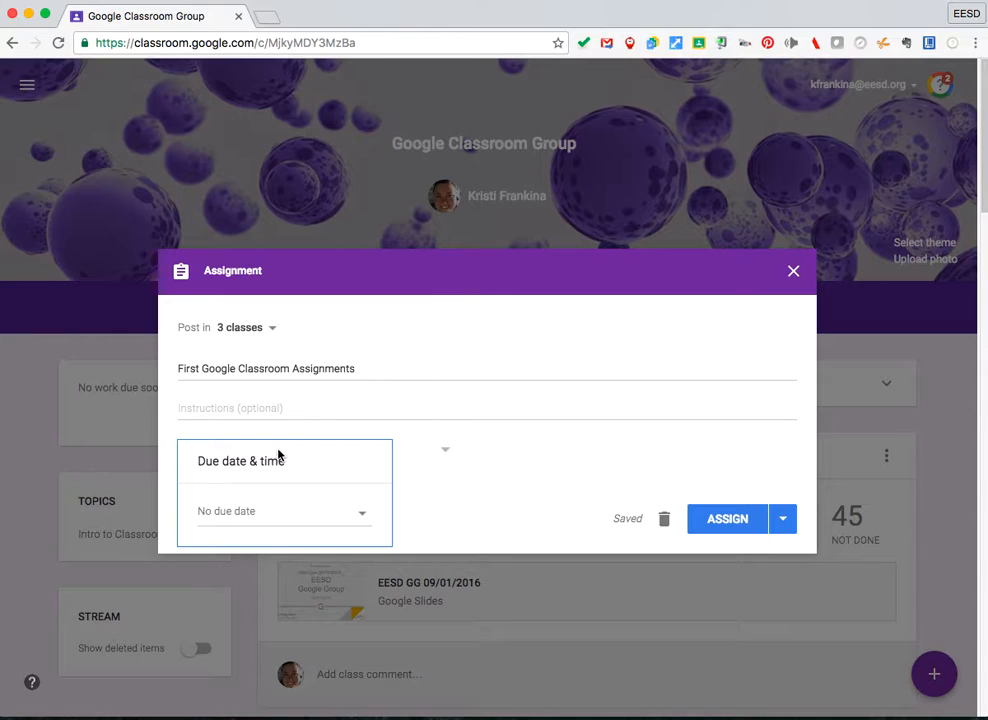
- Set the due date to September 16 and keep the topic as No topic
left_click(283, 511)
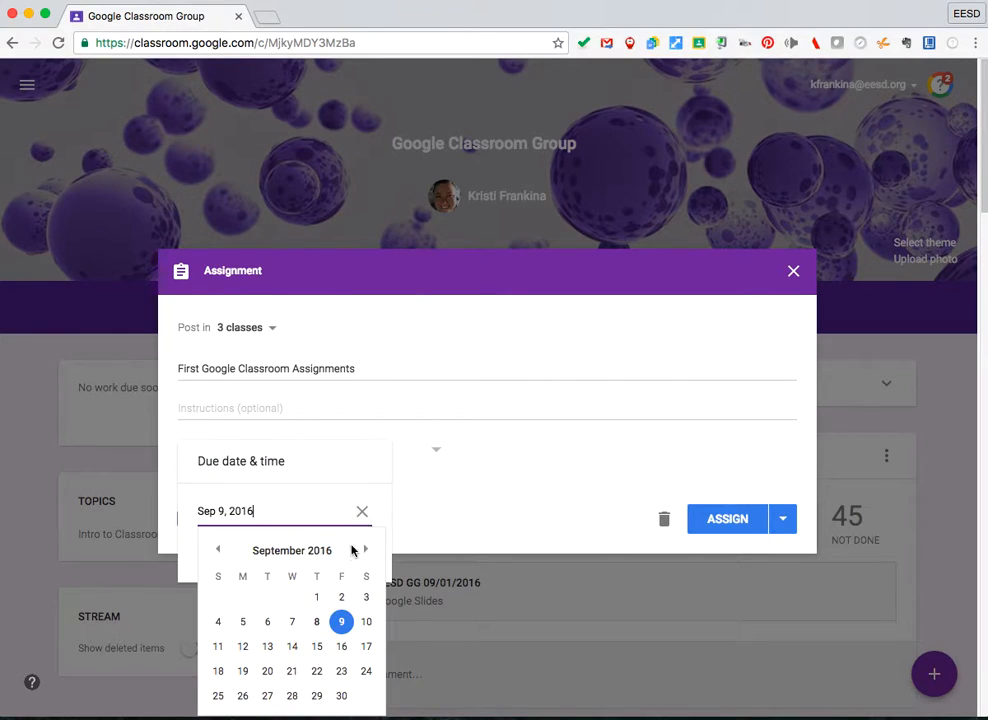
left_click(316, 646)
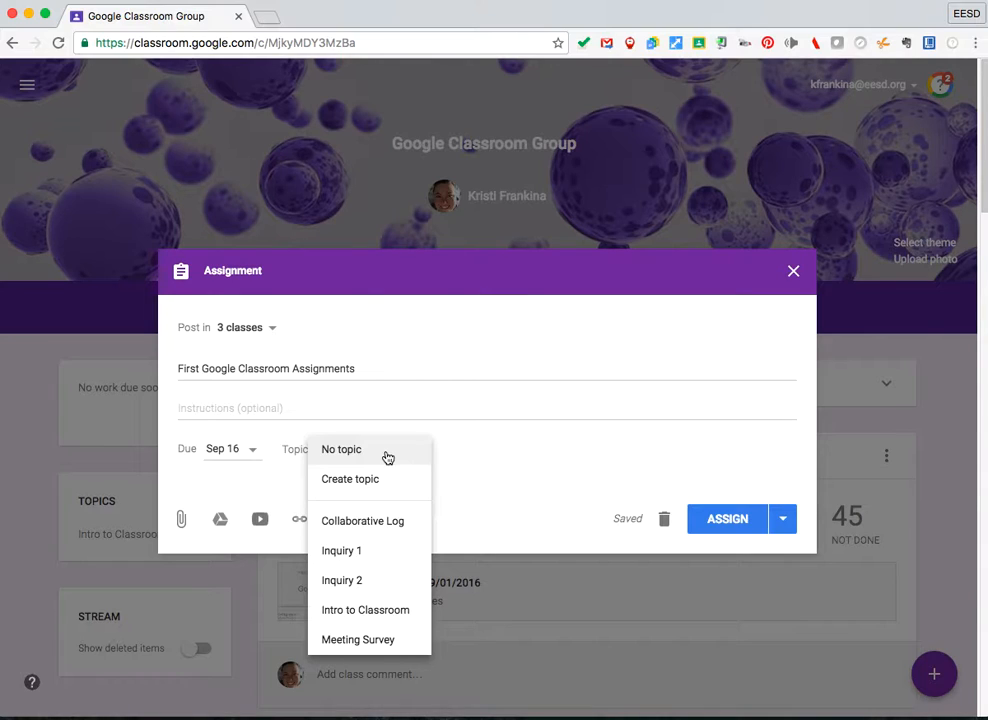
mouse_move(398, 479)
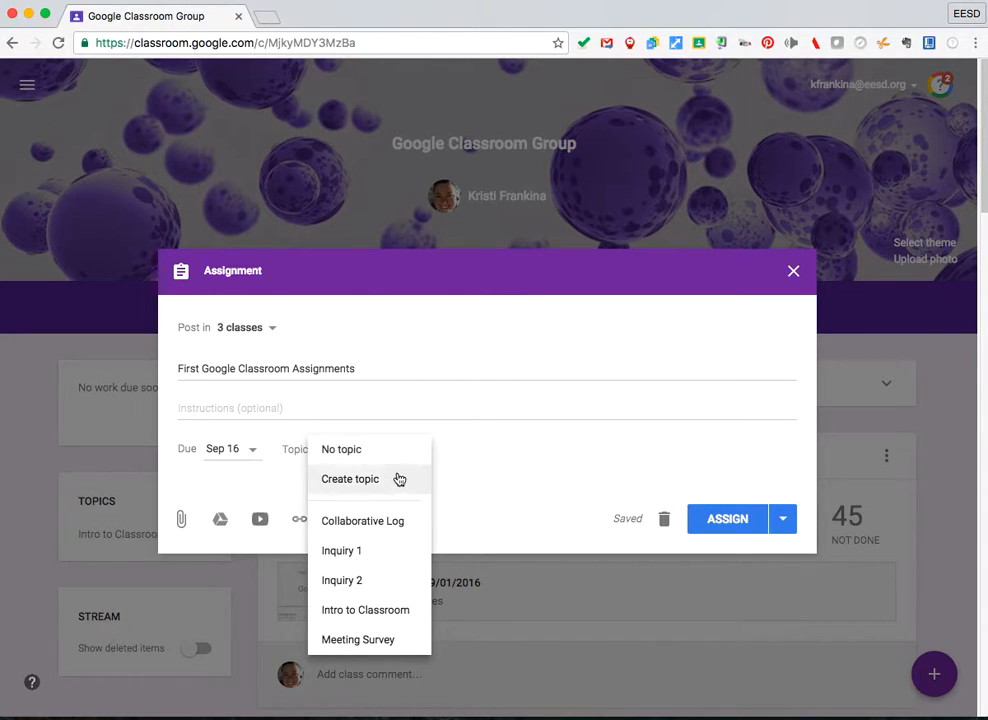
left_click(341, 449)
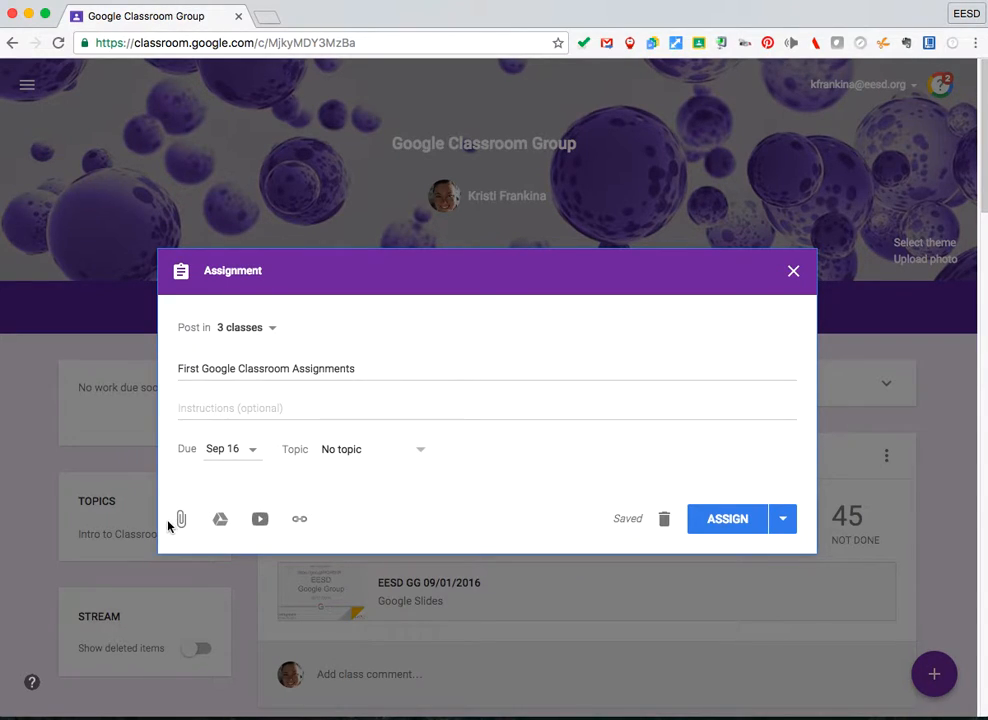
mouse_move(178, 502)
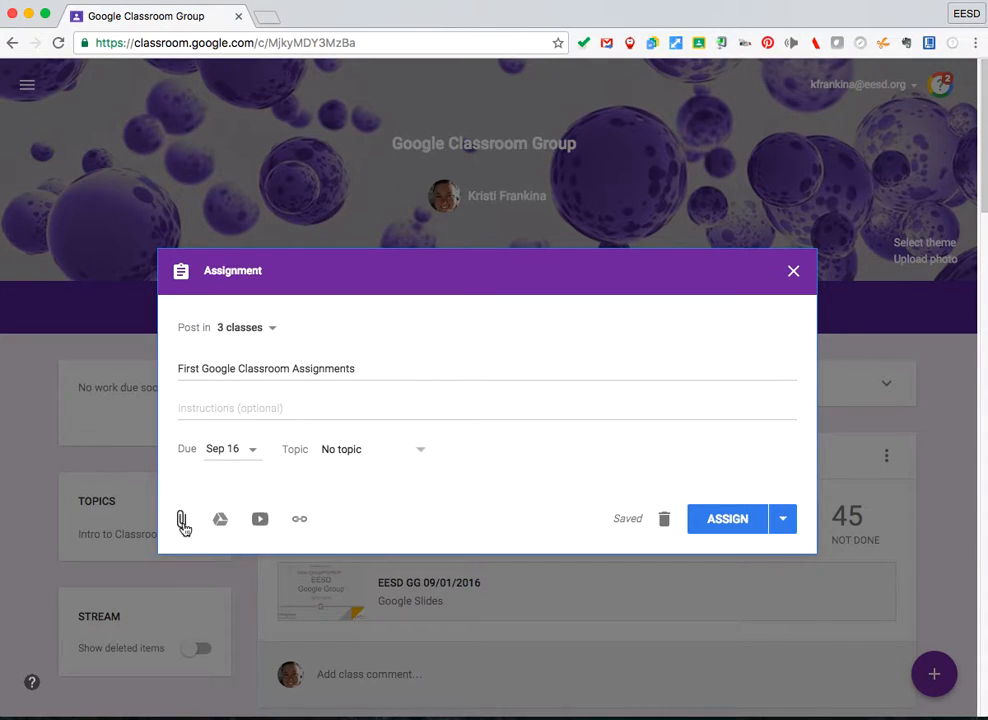
mouse_move(181, 518)
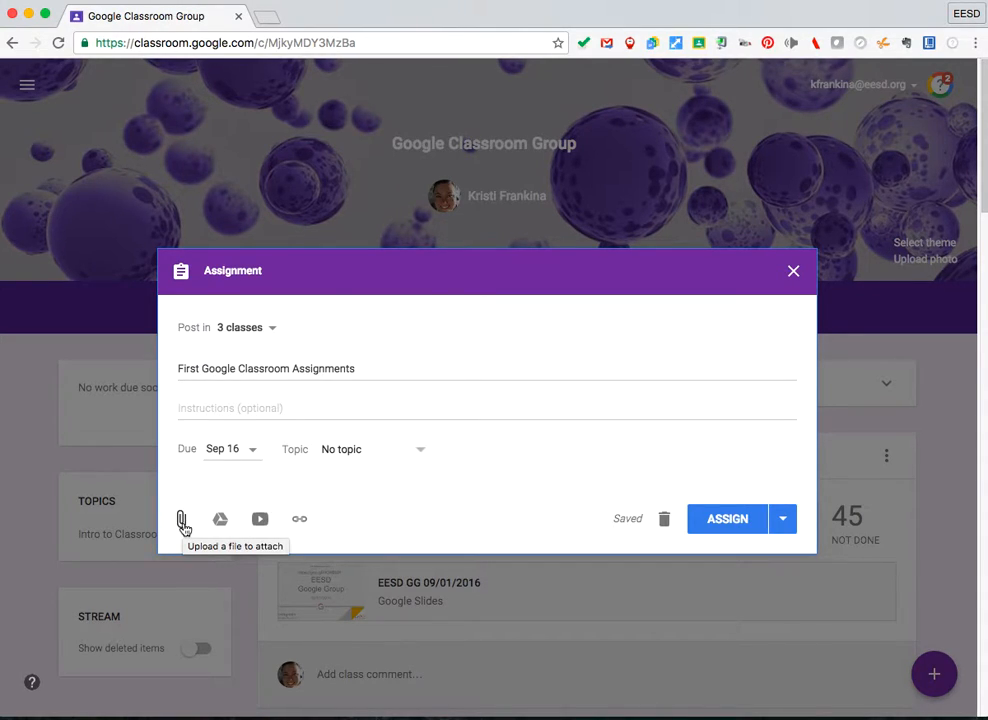
mouse_move(219, 518)
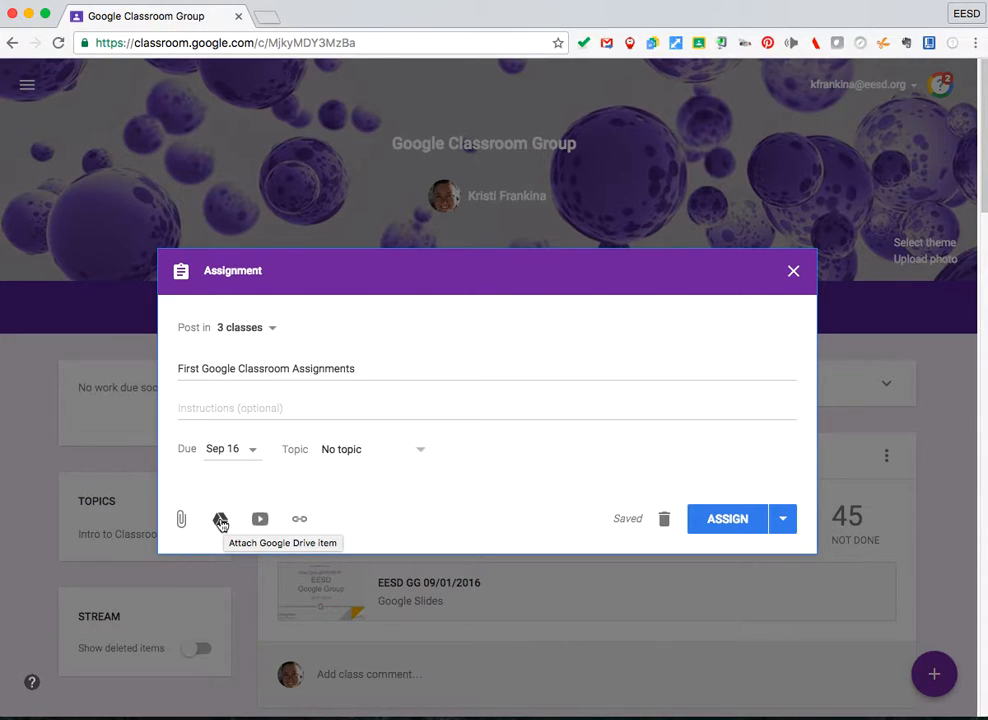
mouse_move(260, 518)
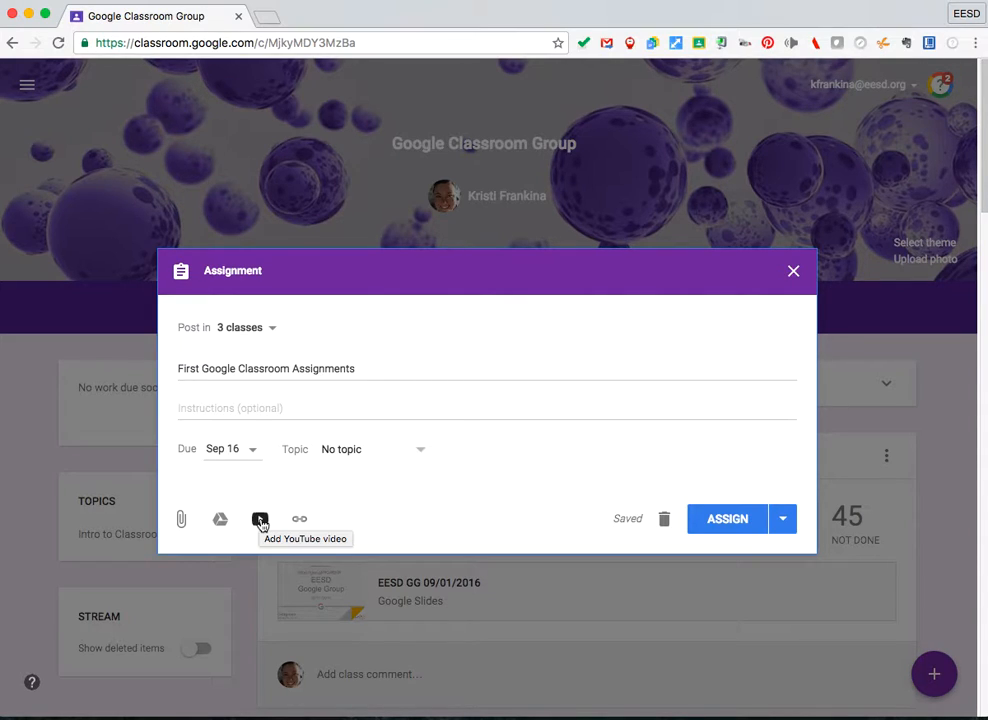
mouse_move(299, 519)
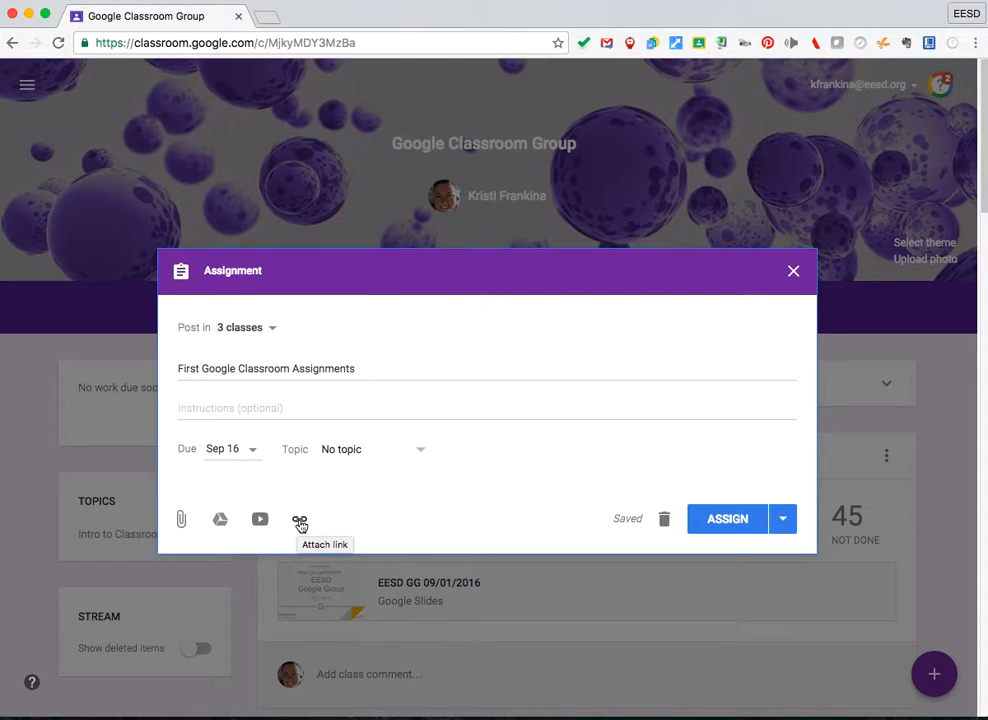
mouse_move(220, 525)
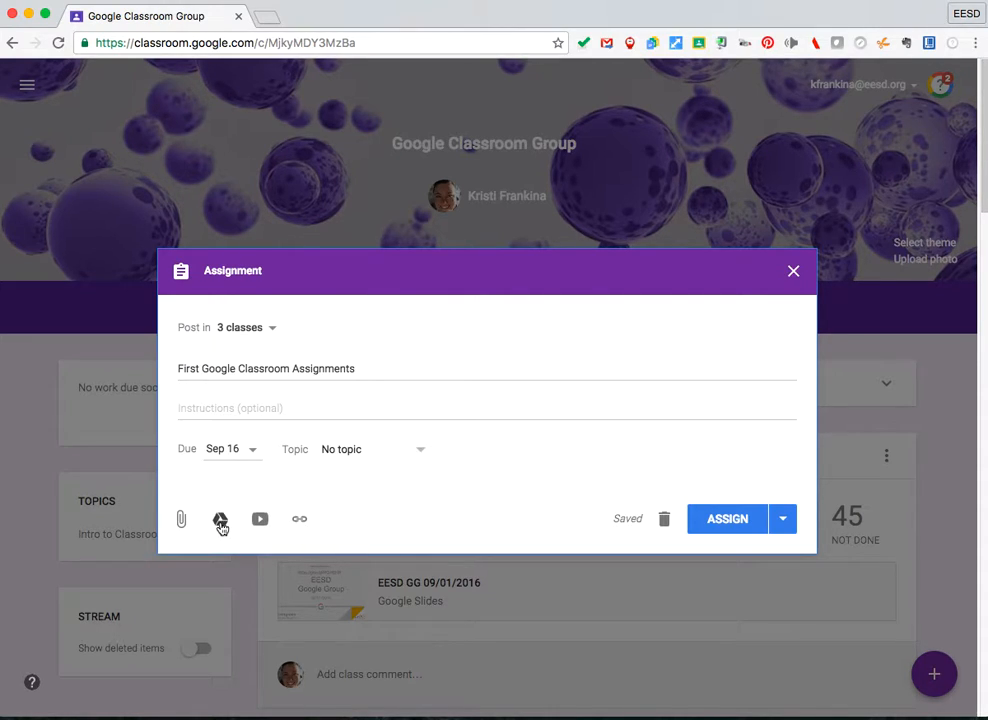
- Search Drive for 'all a' and attach the 'All about me-class' Slides file
left_click(220, 518)
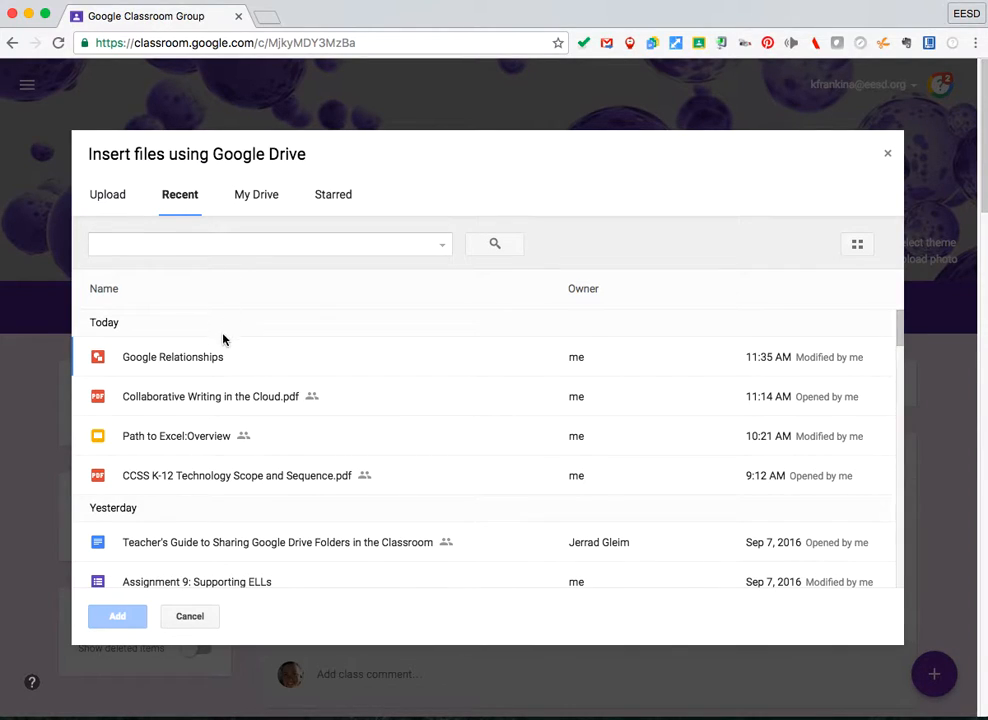
mouse_move(211, 276)
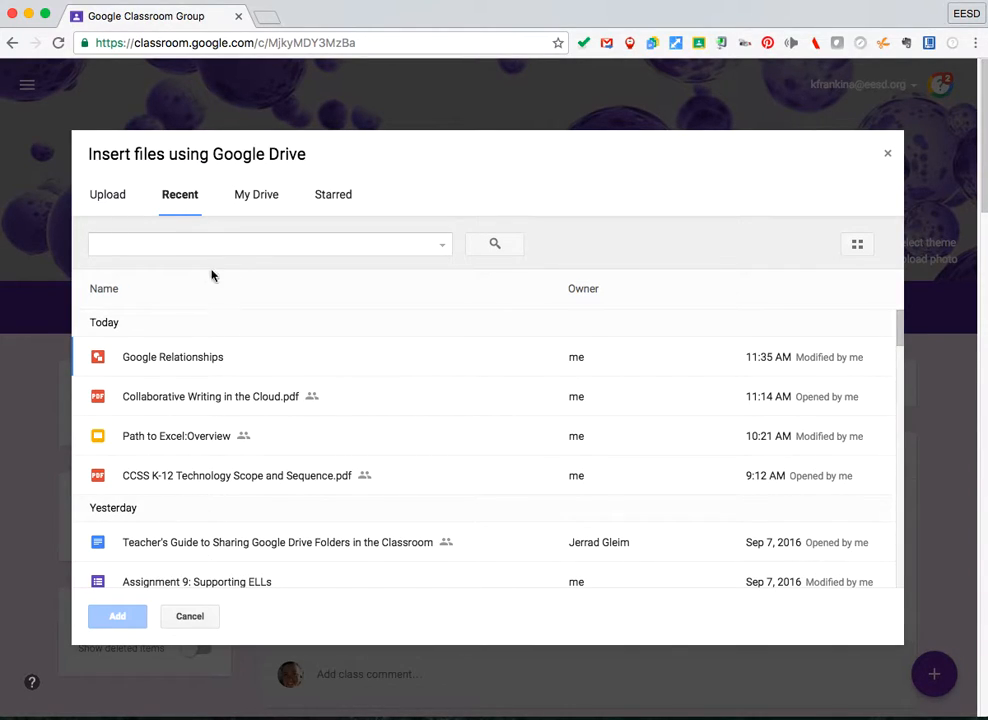
left_click(265, 243)
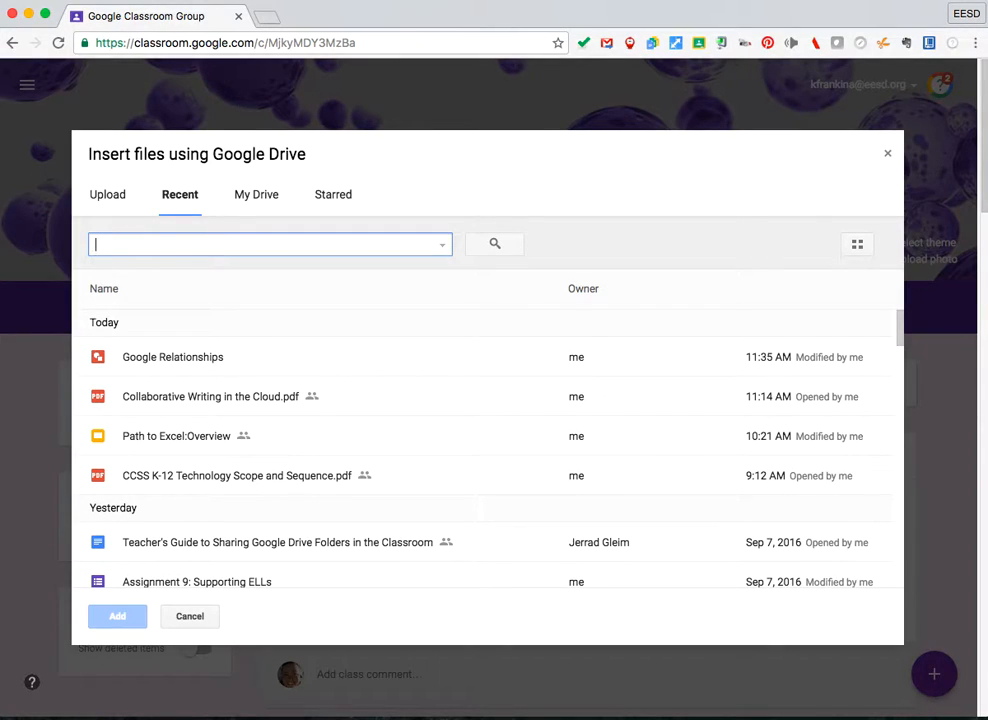
type("all a")
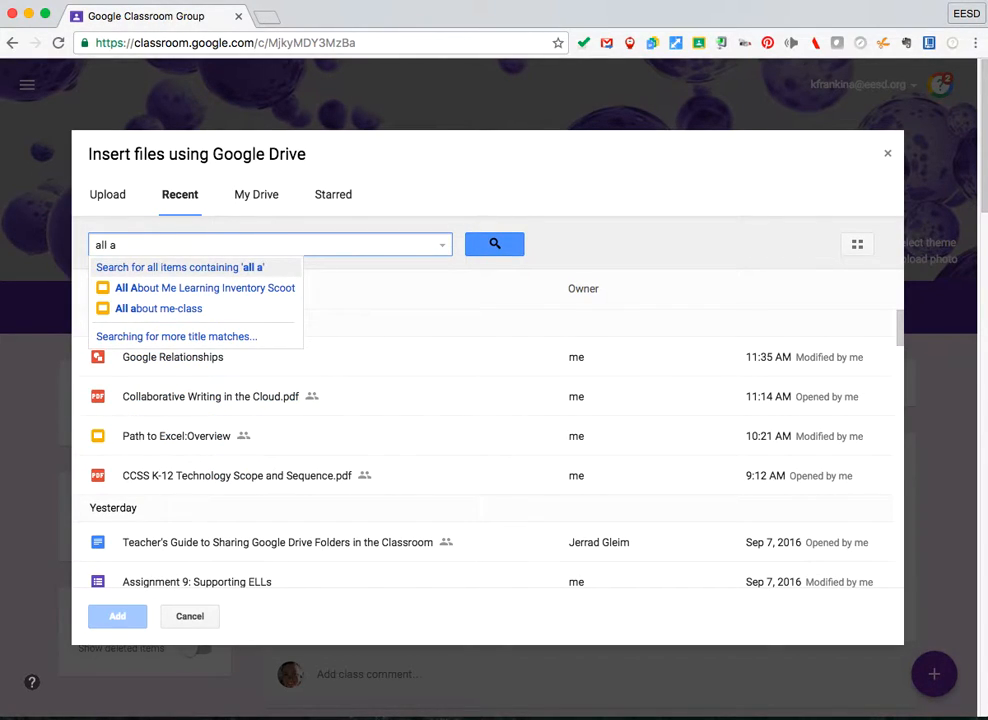
left_click(158, 308)
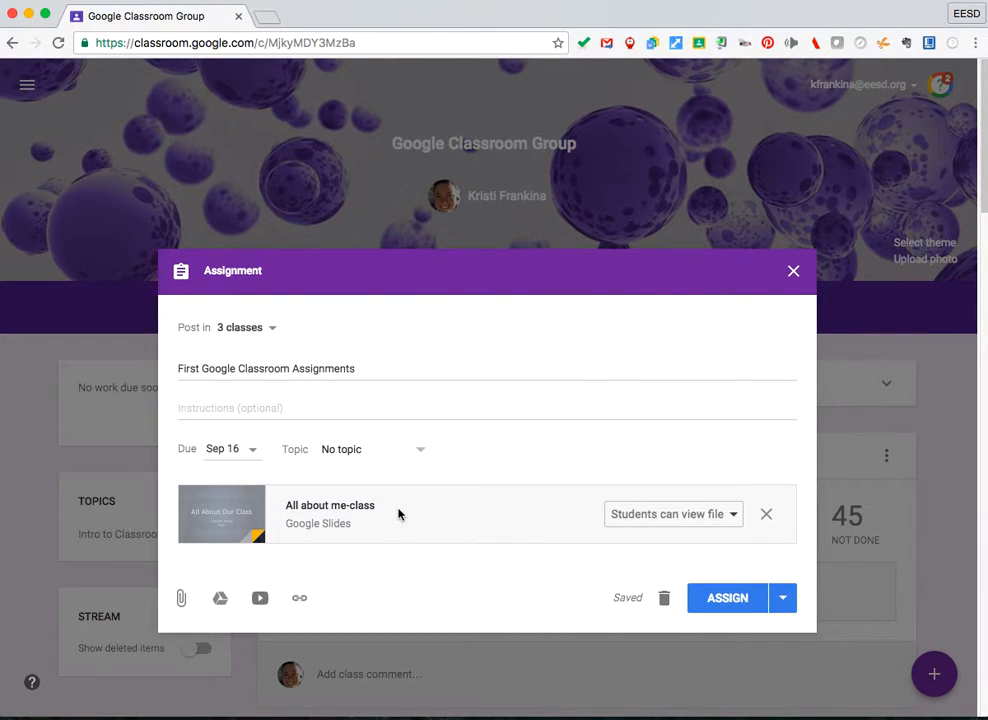
mouse_move(253, 532)
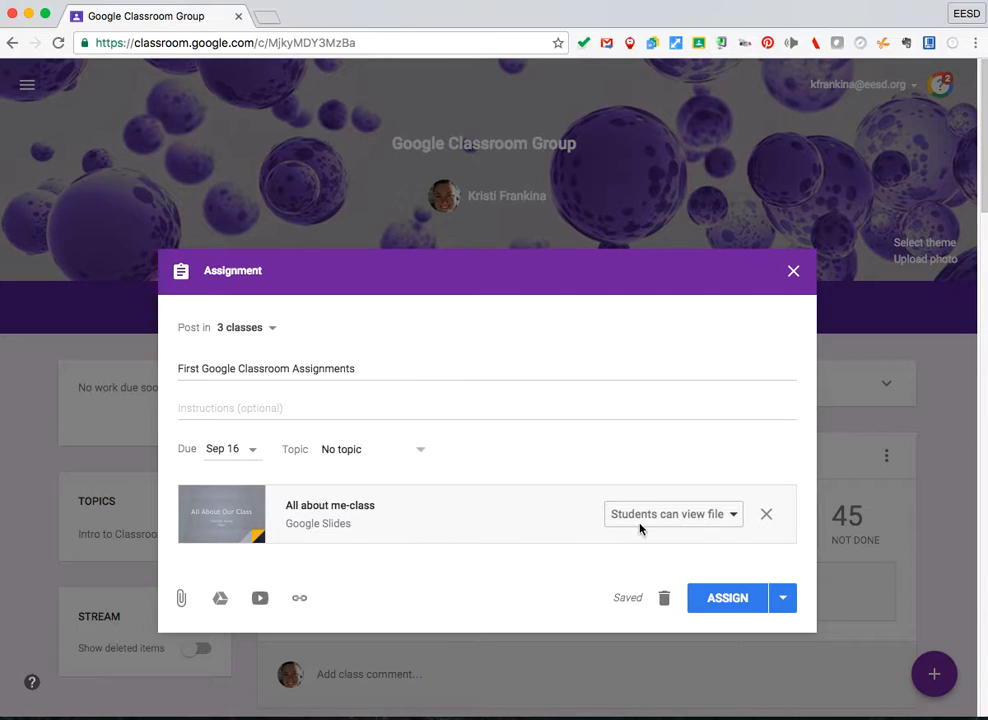
- Set 'All about me-class' sharing to 'Students can edit file'
left_click(672, 513)
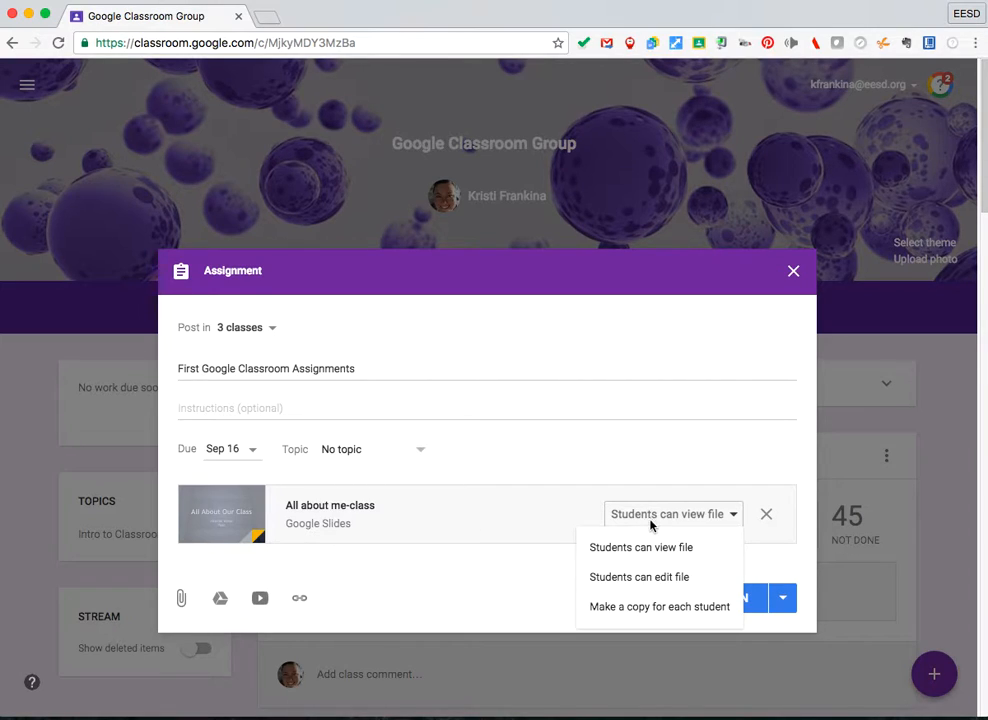
mouse_move(651, 576)
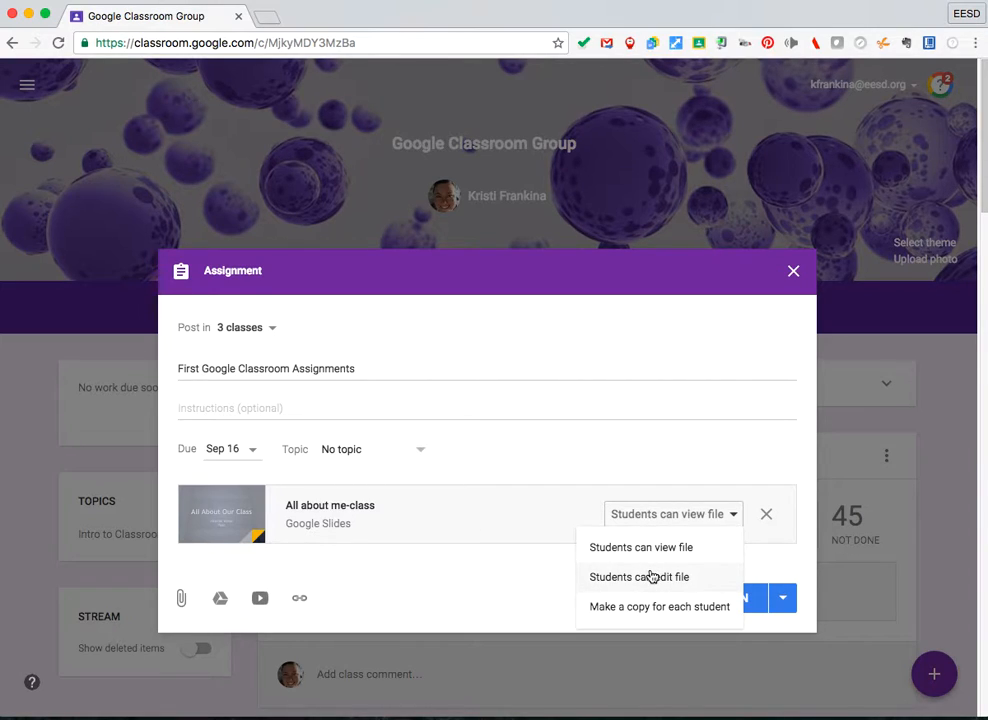
left_click(639, 576)
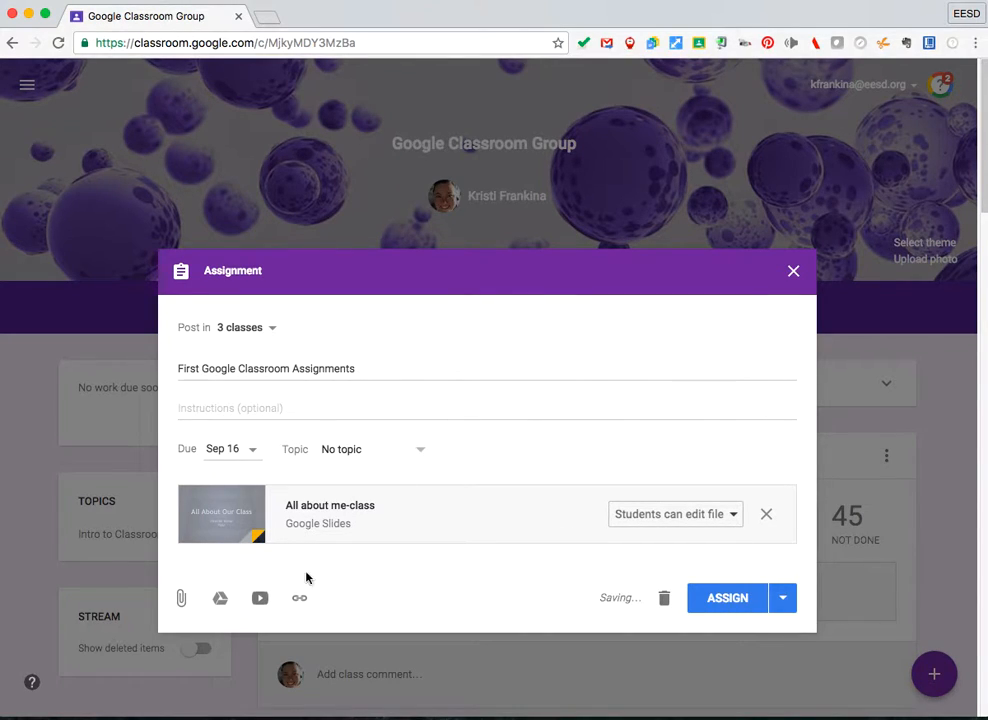
left_click(220, 598)
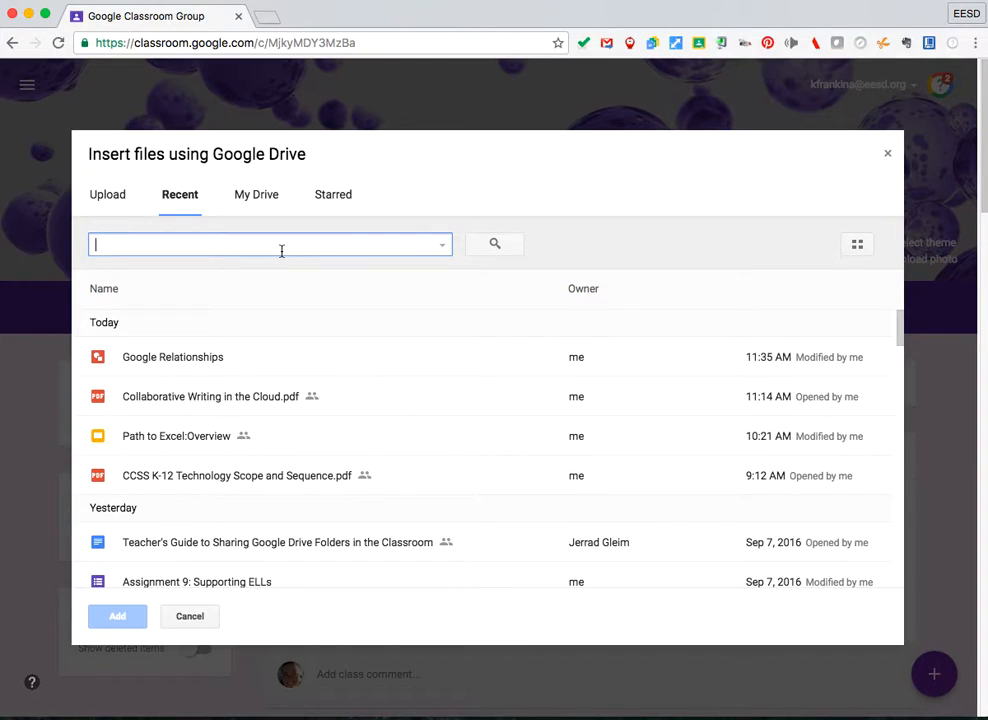
- Search 'country rep' in Drive and attach '[Template] Country Report' as a second file
type("country report")
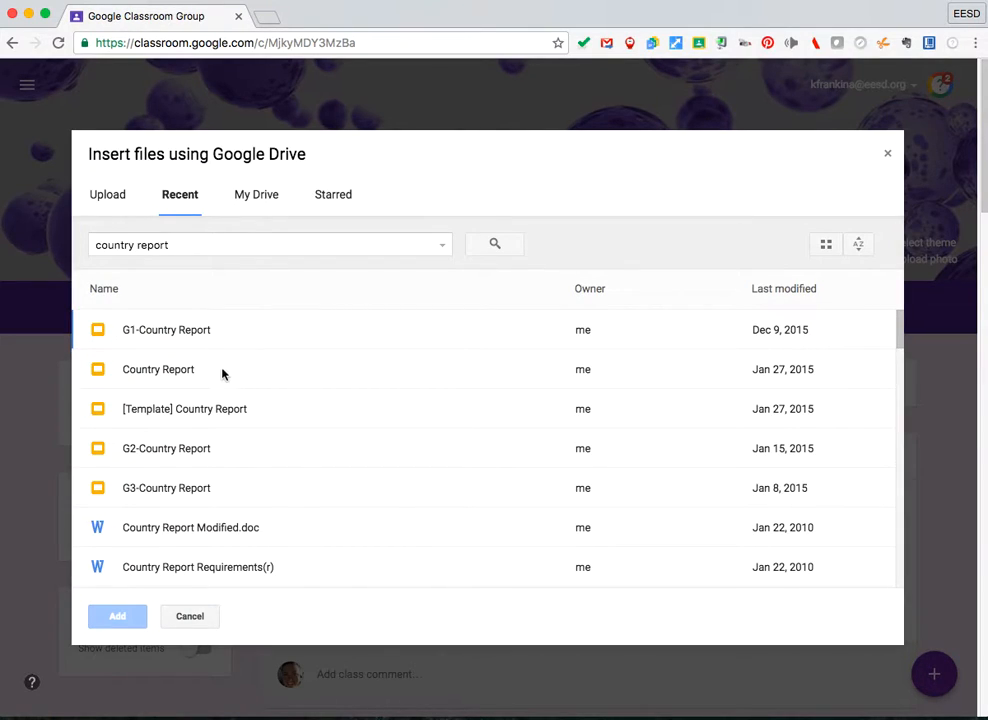
left_click(184, 409)
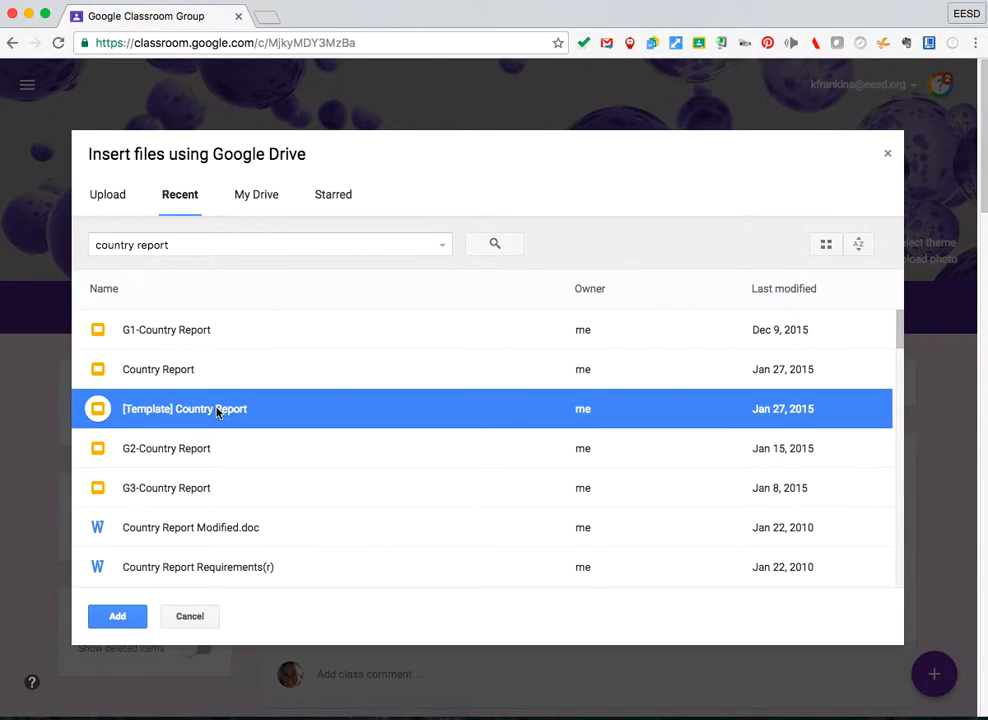
left_click(117, 616)
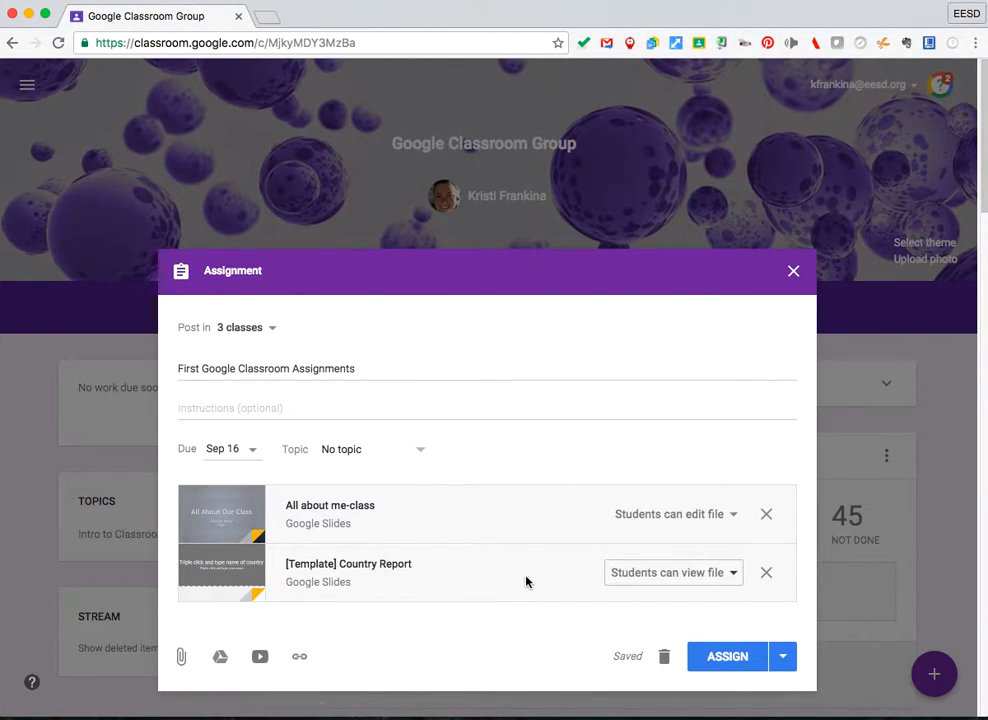
left_click(672, 572)
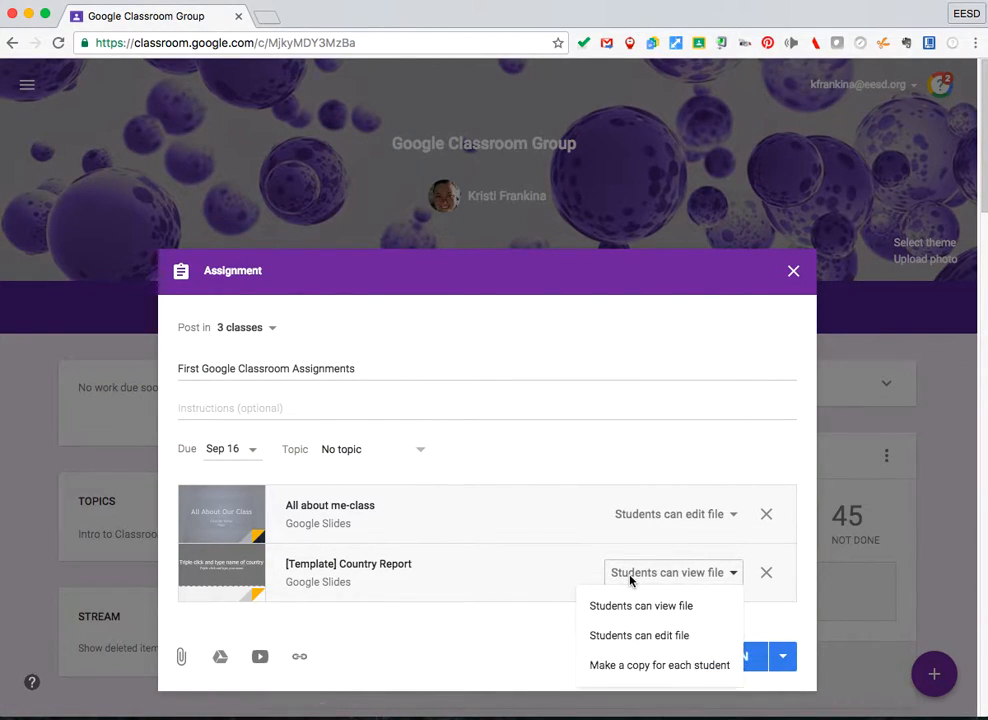